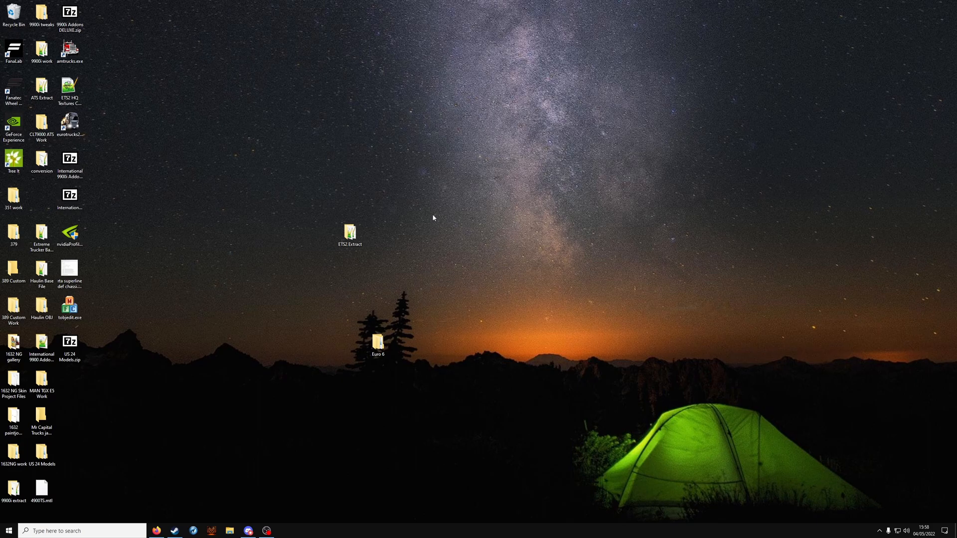
mouse_move(207, 488)
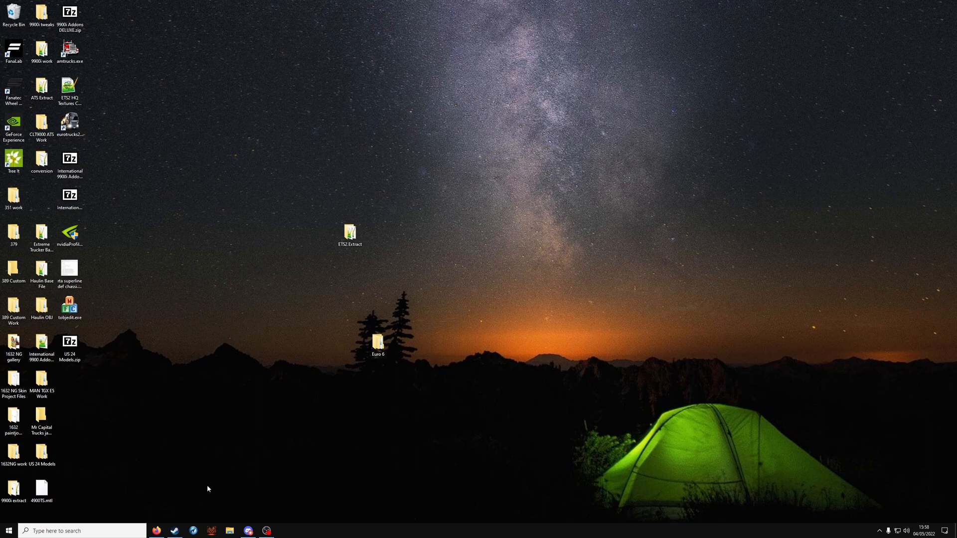
mouse_move(318, 388)
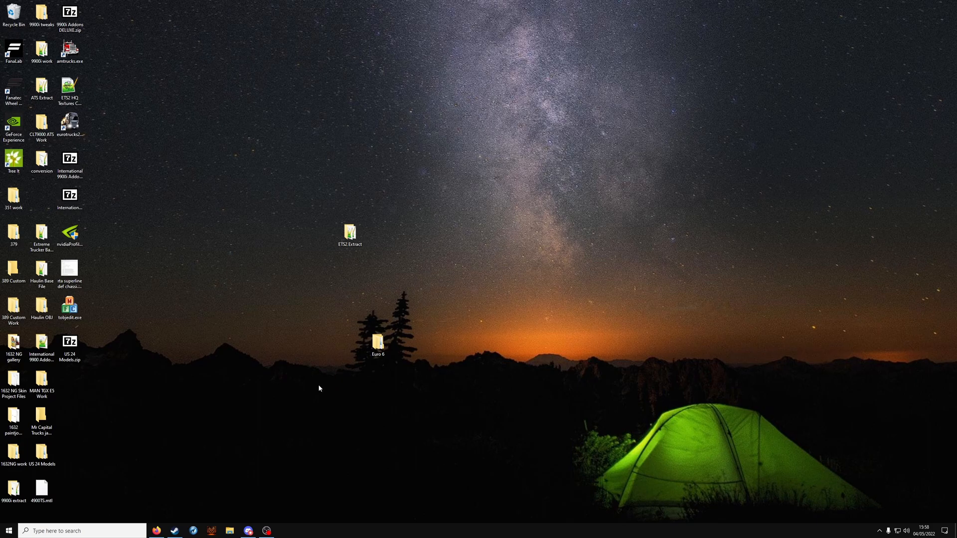
Check the ETS2 Extract folder, then confirm the Euro 6 folder is empty.
double_click(350, 234)
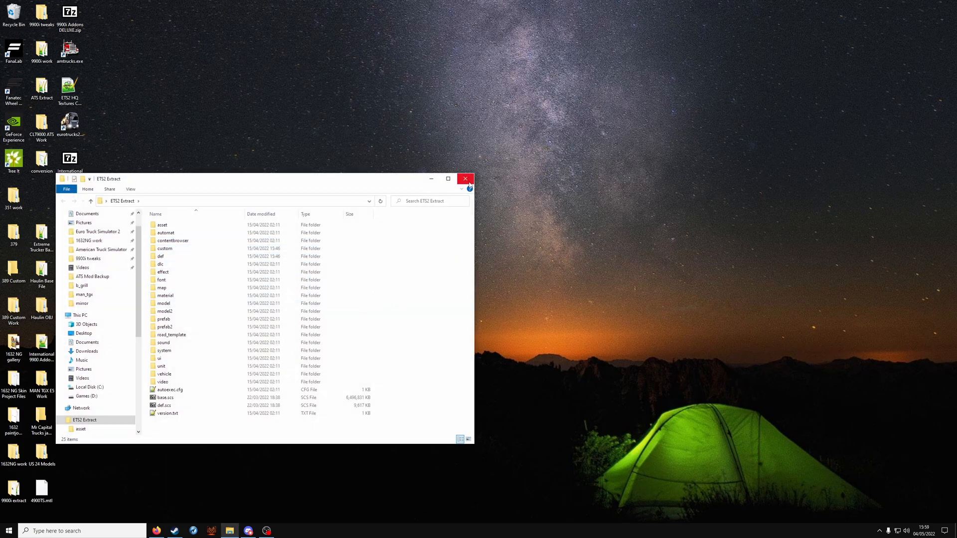
left_click(465, 179)
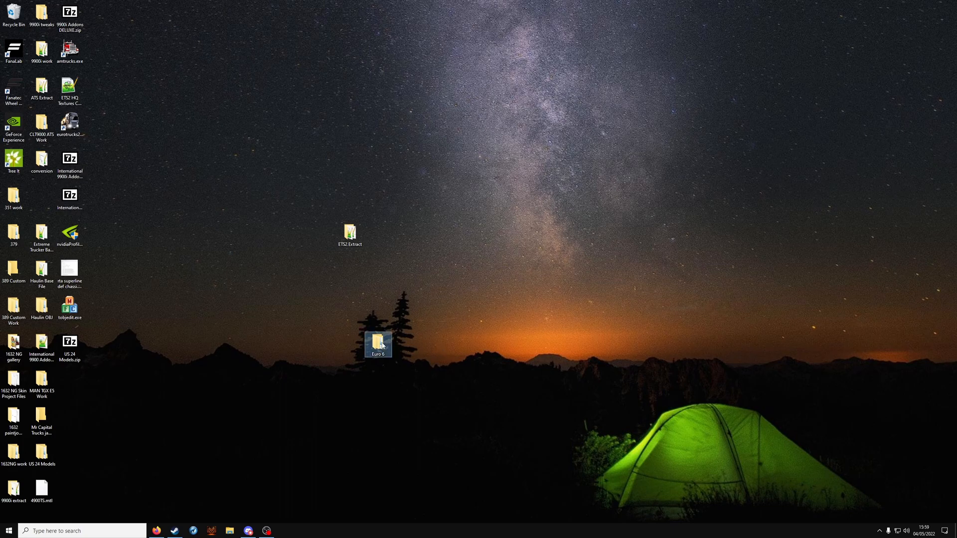
double_click(378, 343)
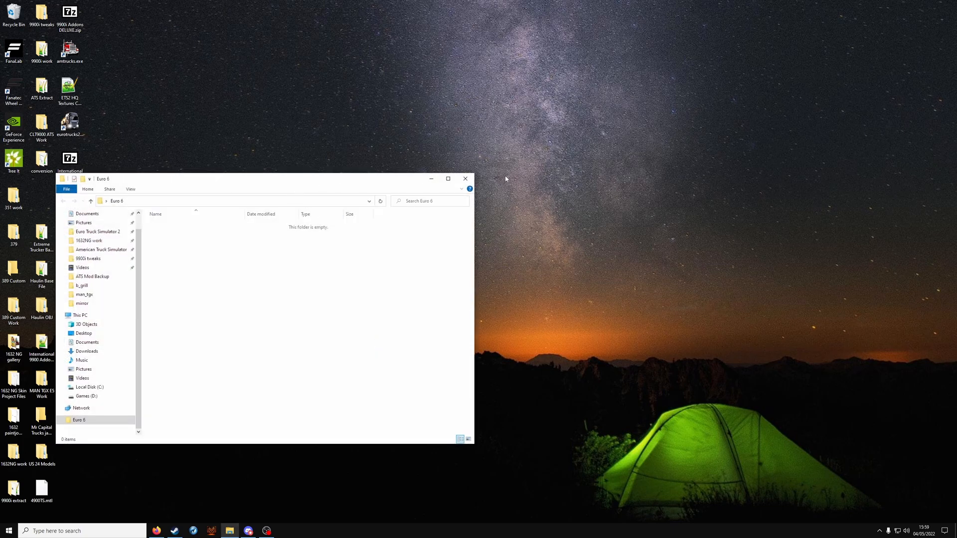
mouse_move(588, 168)
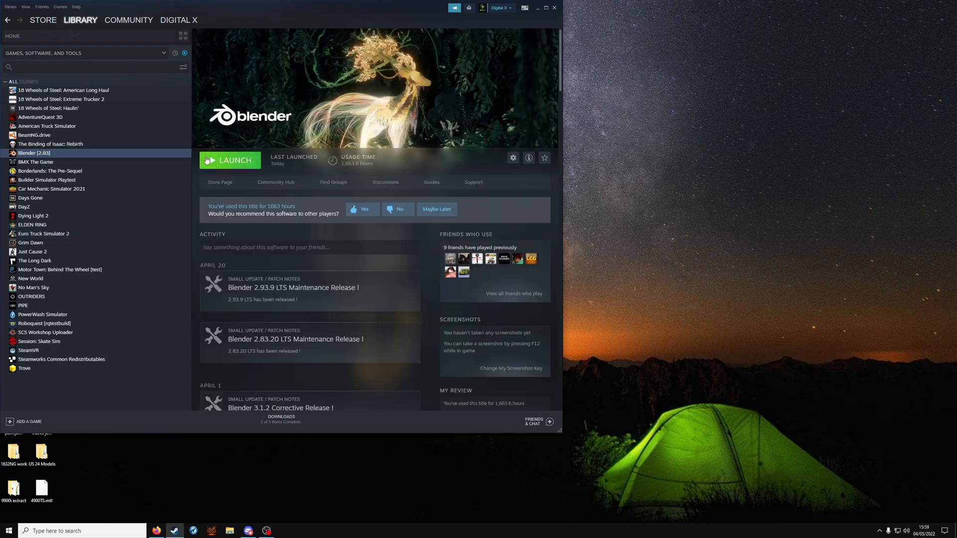
Launch Blender and set the SCS project base path to Euro 6.
left_click(230, 160)
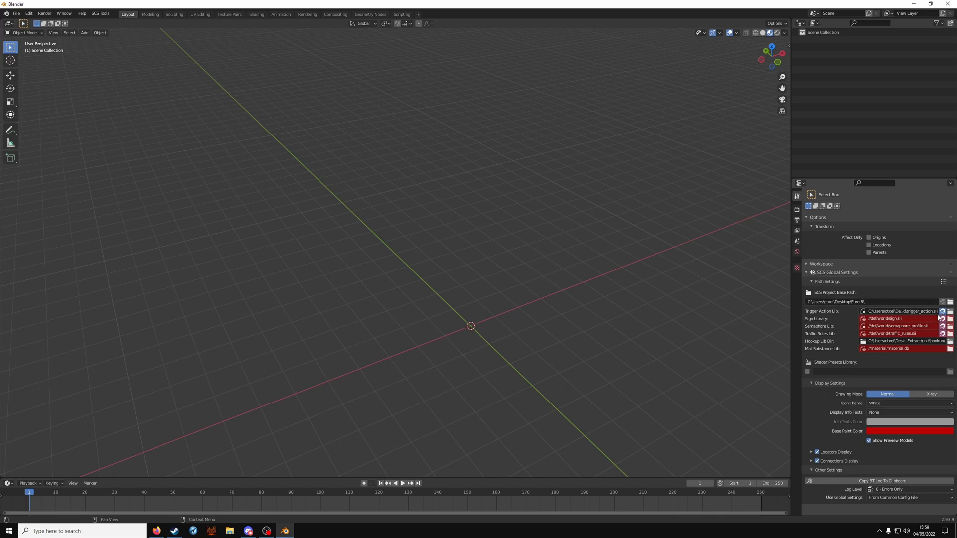
left_click(949, 293)
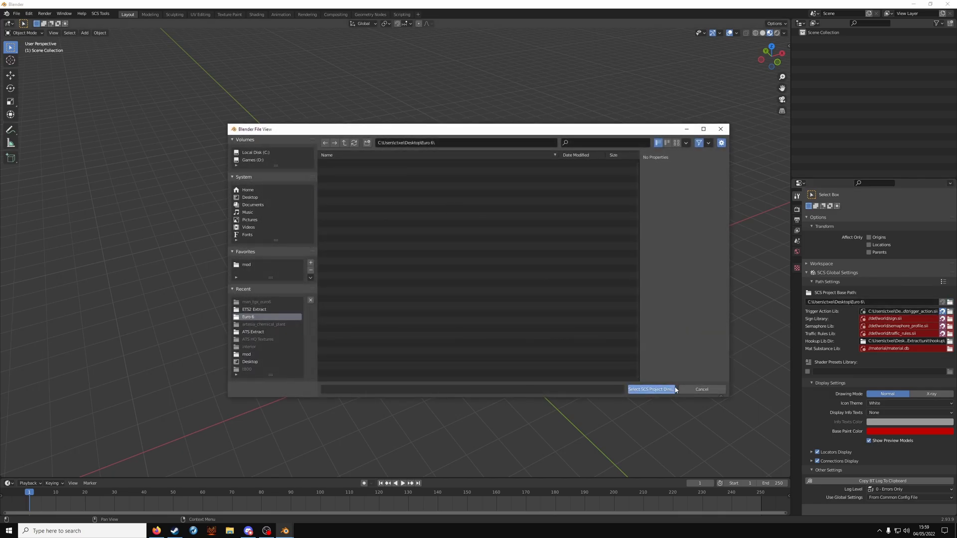
left_click(650, 390)
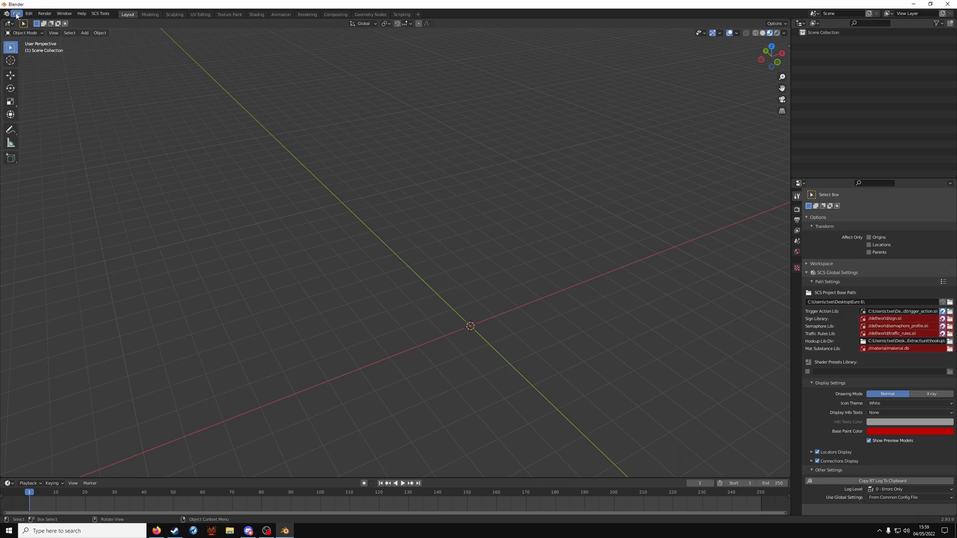
Add Desktop/ETS2 Extract/base.scs to the ConverterPIX archive list and import it.
left_click(16, 14)
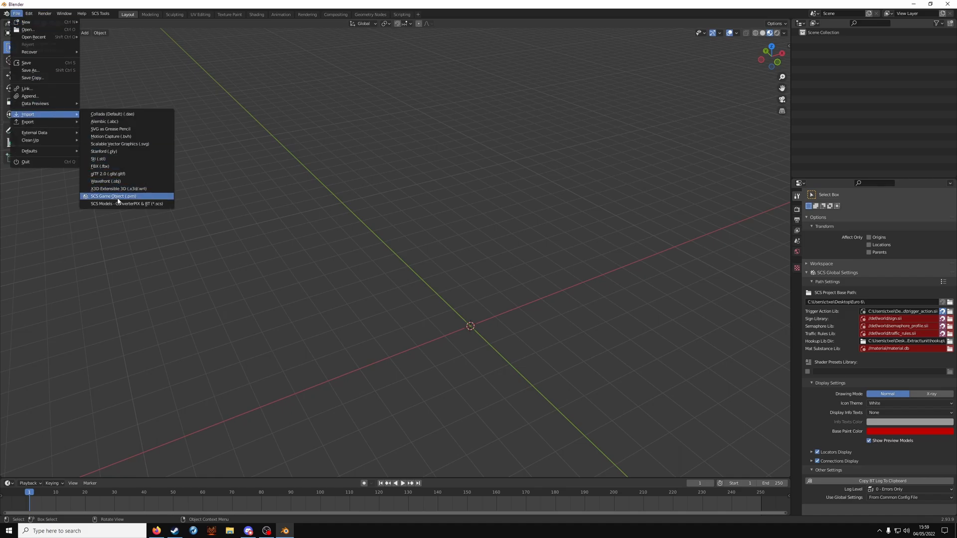
left_click(126, 204)
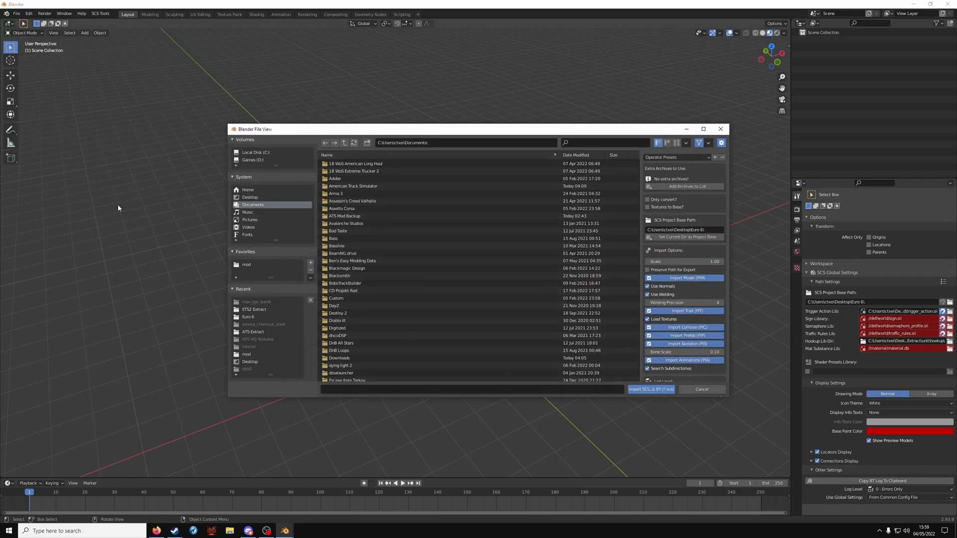
left_click(344, 215)
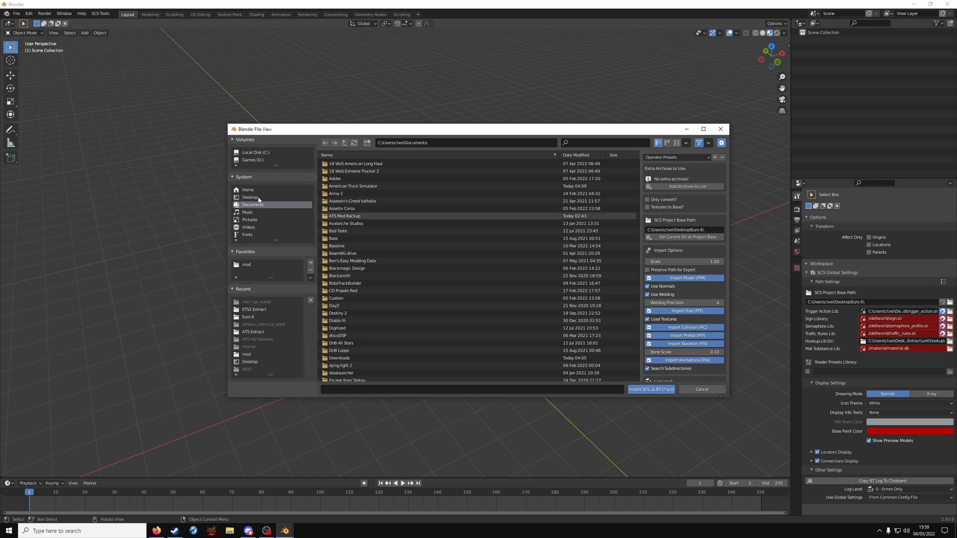
left_click(250, 197)
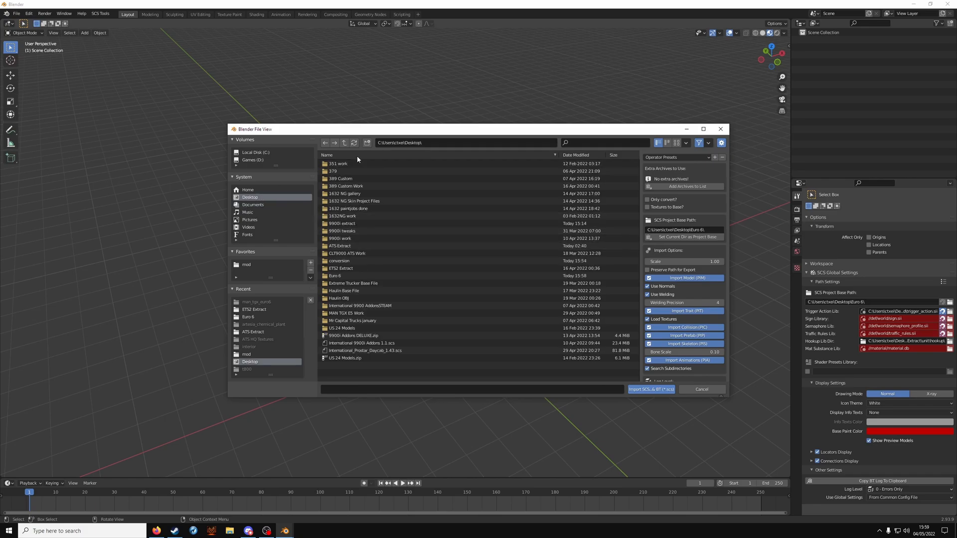
double_click(339, 268)
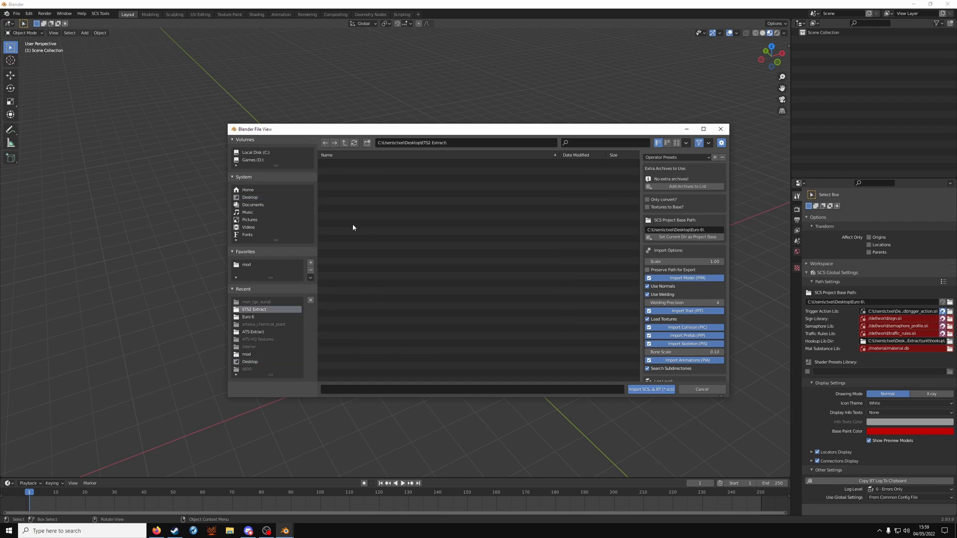
left_click(337, 328)
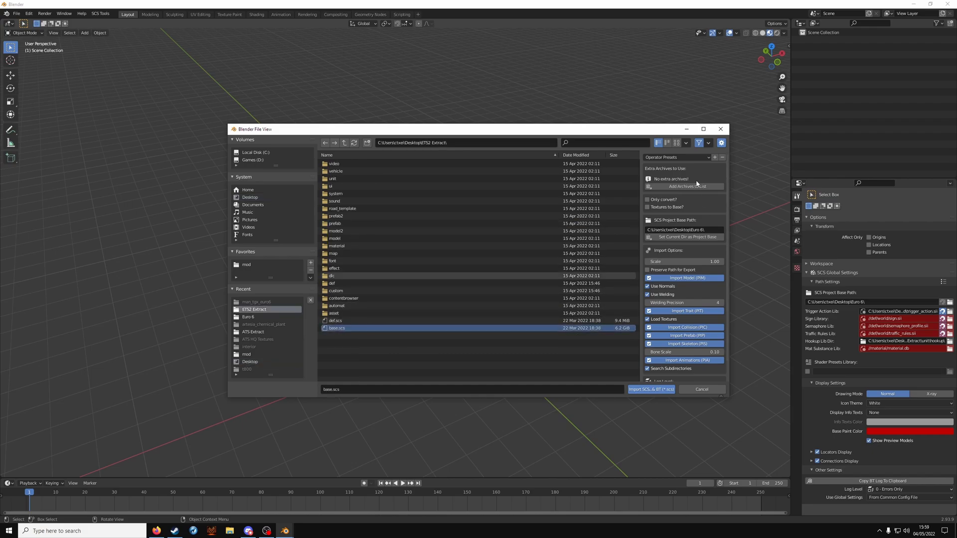
left_click(677, 179)
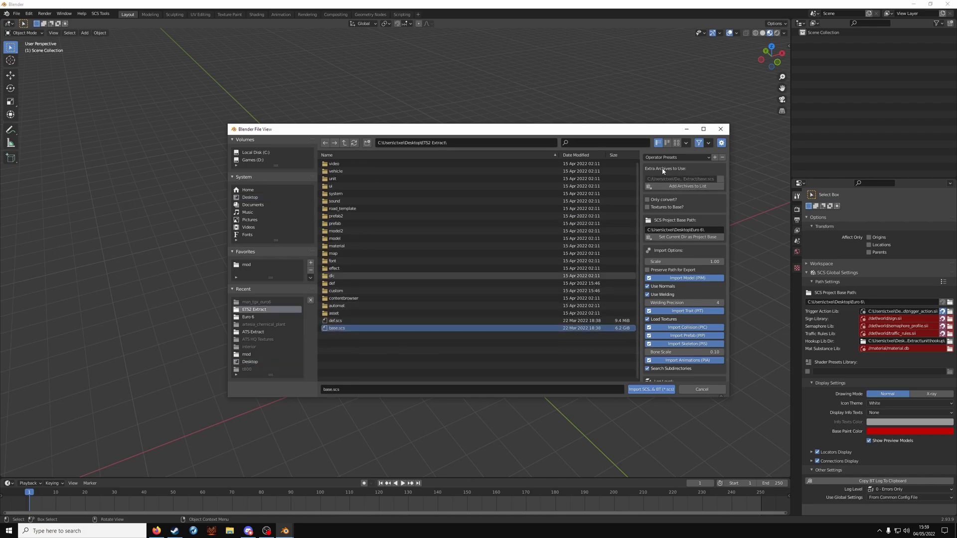
left_click(650, 389)
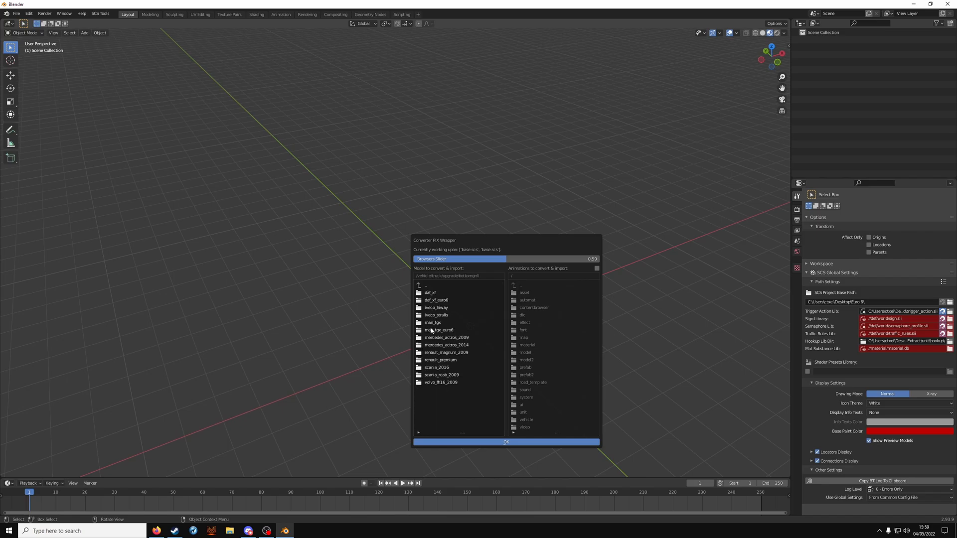
Import bottomgrill_05.pmg from the Euro 6 truck's bottomgrill folder.
double_click(438, 330)
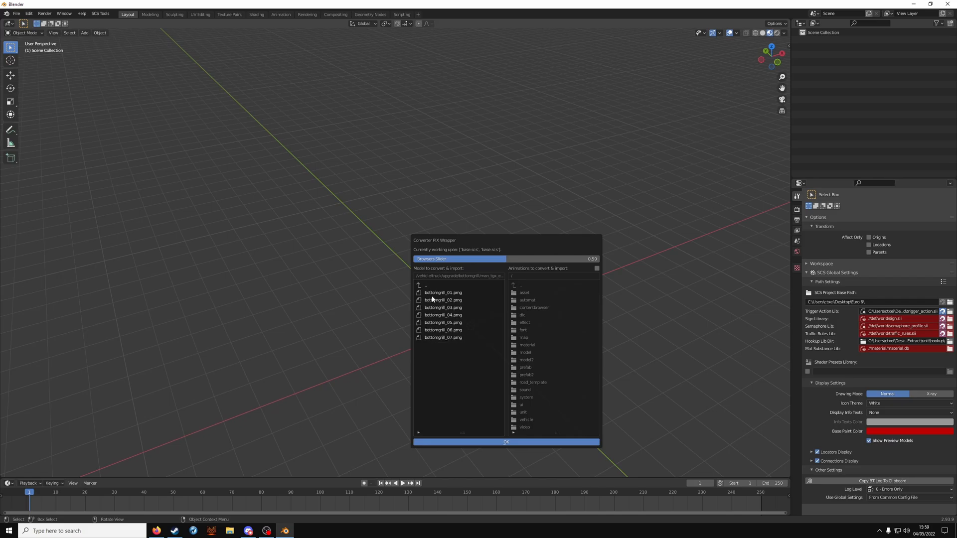
left_click(443, 322)
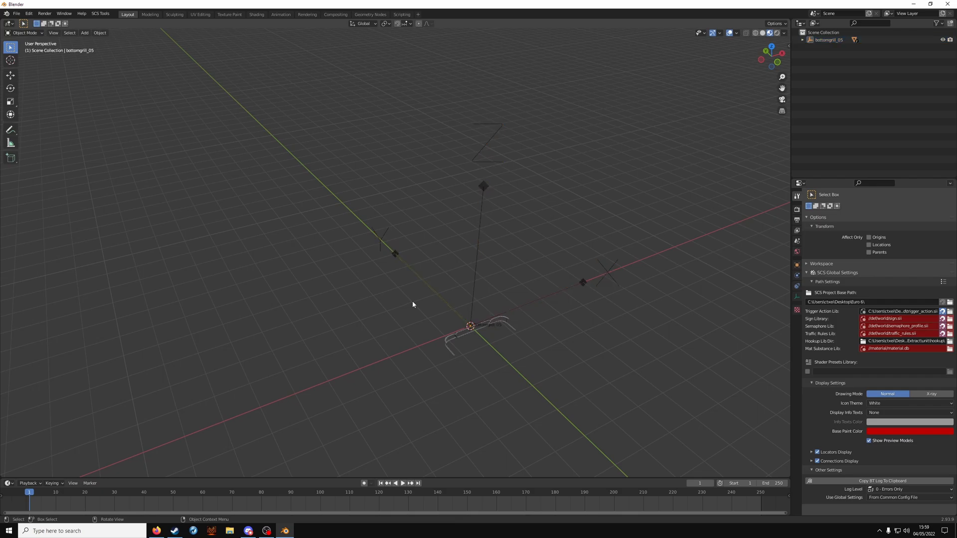
Add an SCS Model Locator to the scene beside the bottom grill.
scroll("up", 3)
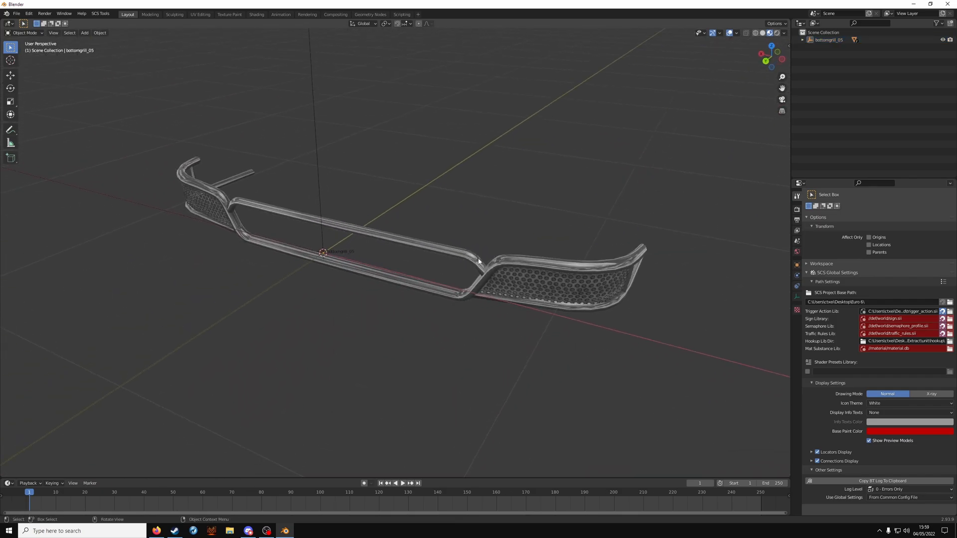
left_click(85, 33)
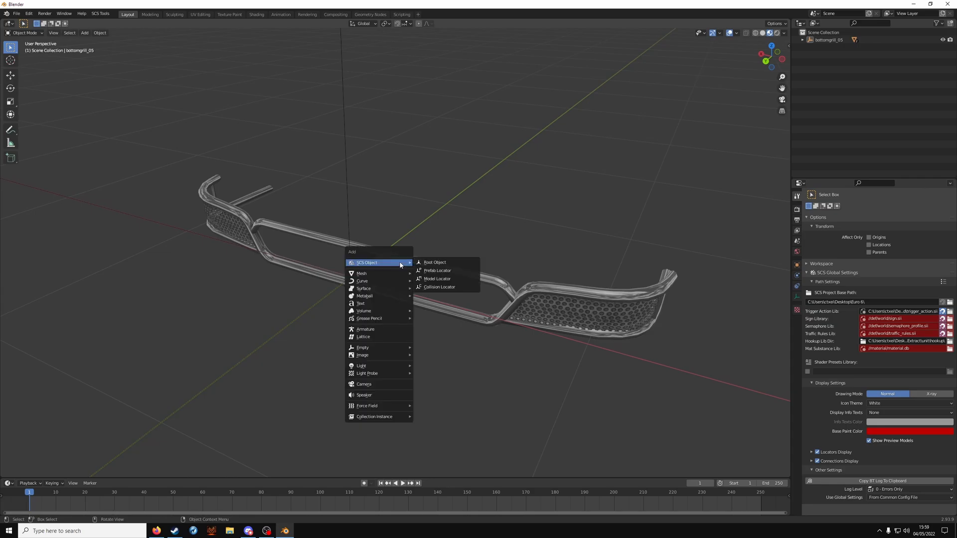
mouse_move(437, 279)
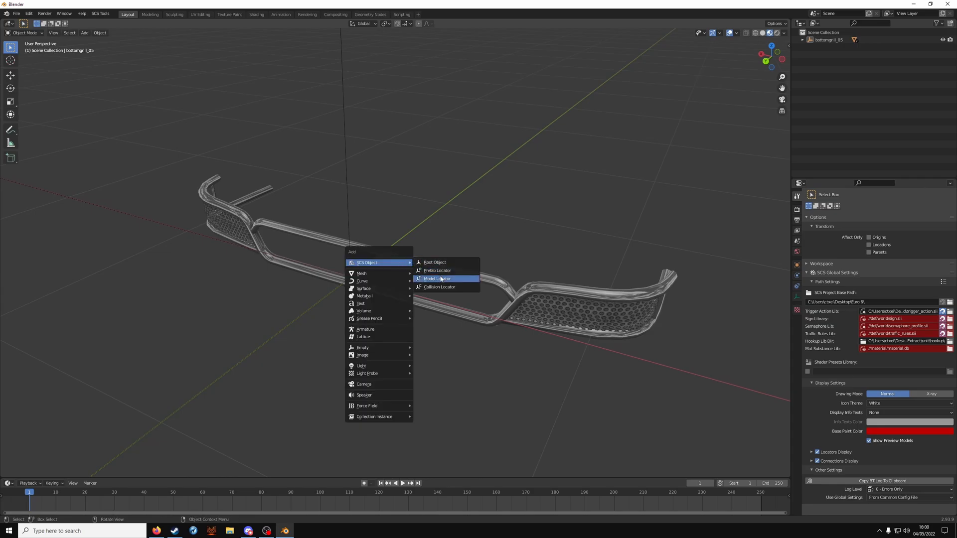
left_click(437, 280)
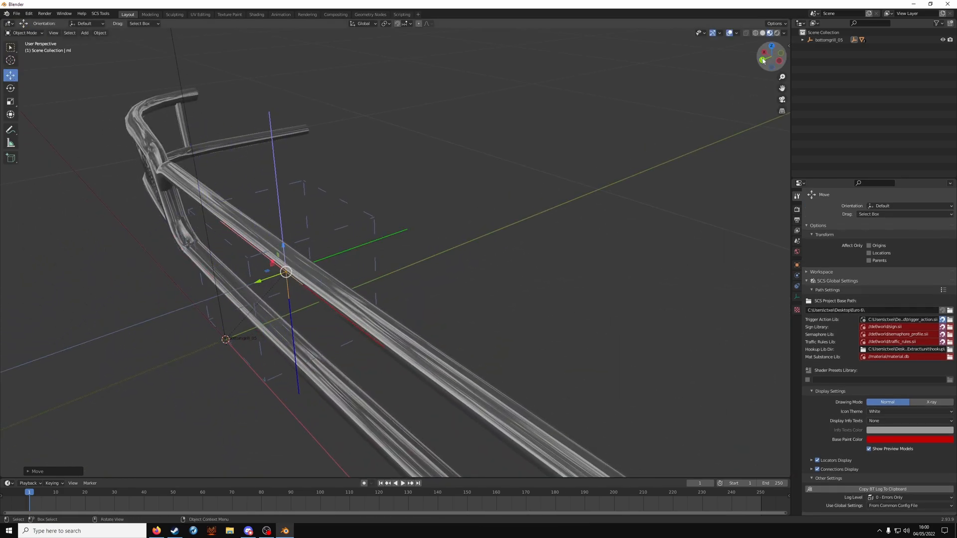
Rename the model locator to slot_0 and its copy to slot_1.
left_click(771, 45)
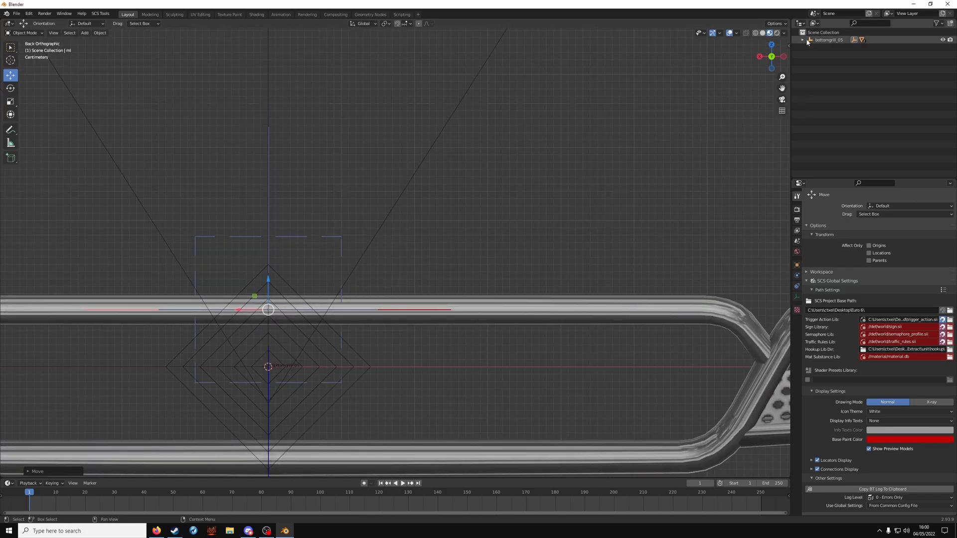
left_click(806, 39)
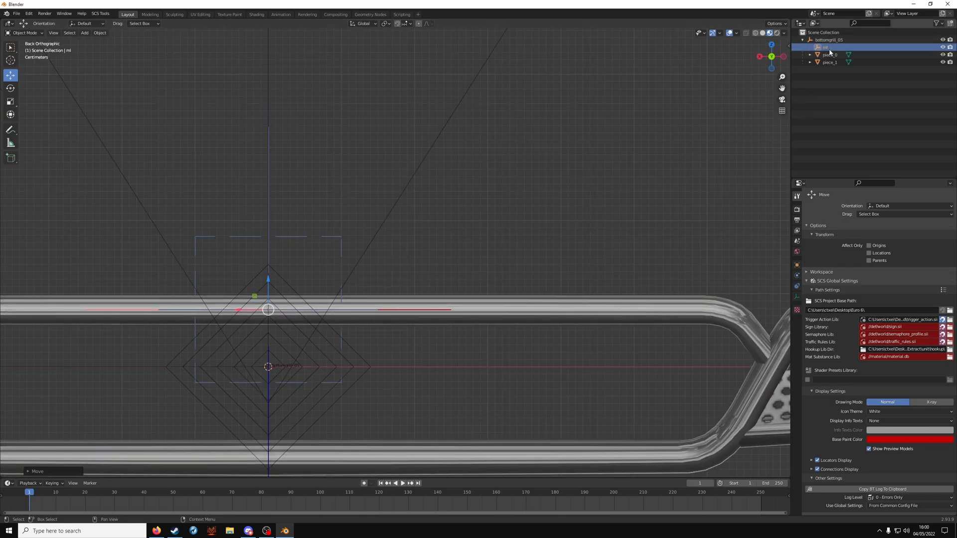
double_click(825, 47)
type("slot_0")
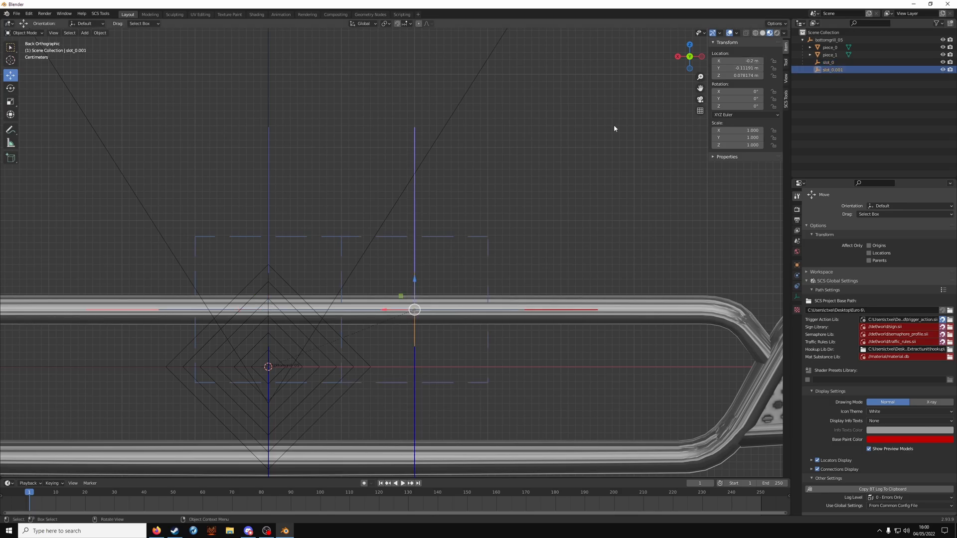
double_click(833, 69)
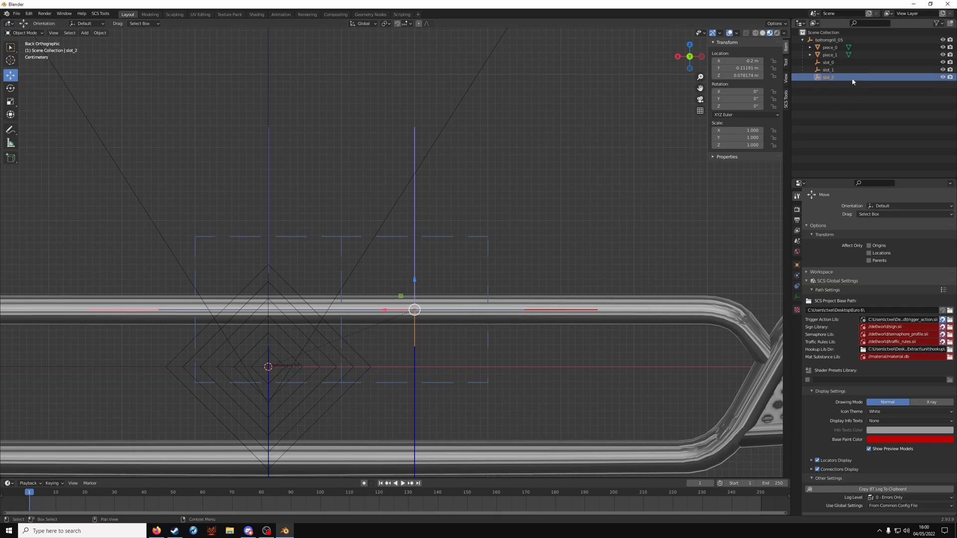
Set slot_2's X location to -0.4 m and select the bottomgrill_05 root.
left_click(737, 60)
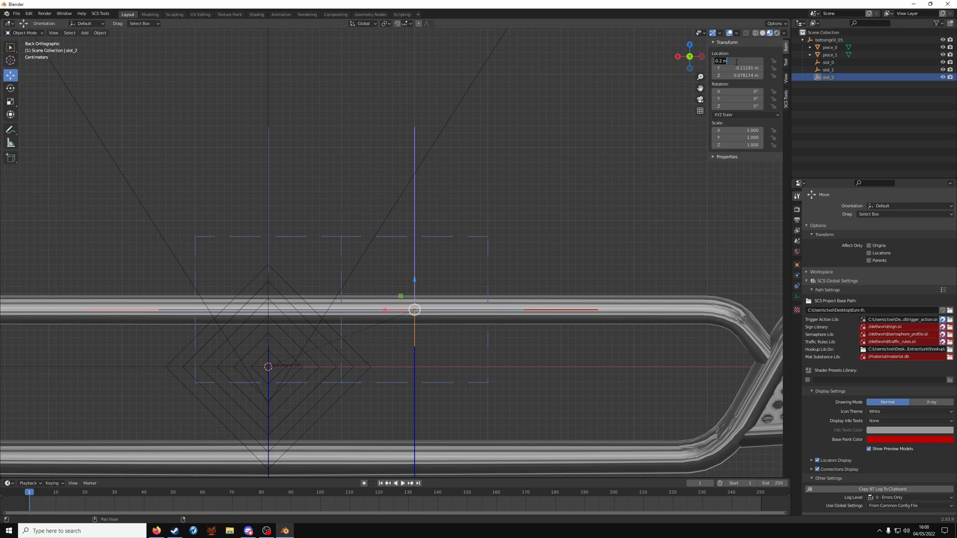
left_click_drag(414, 310, 561, 310)
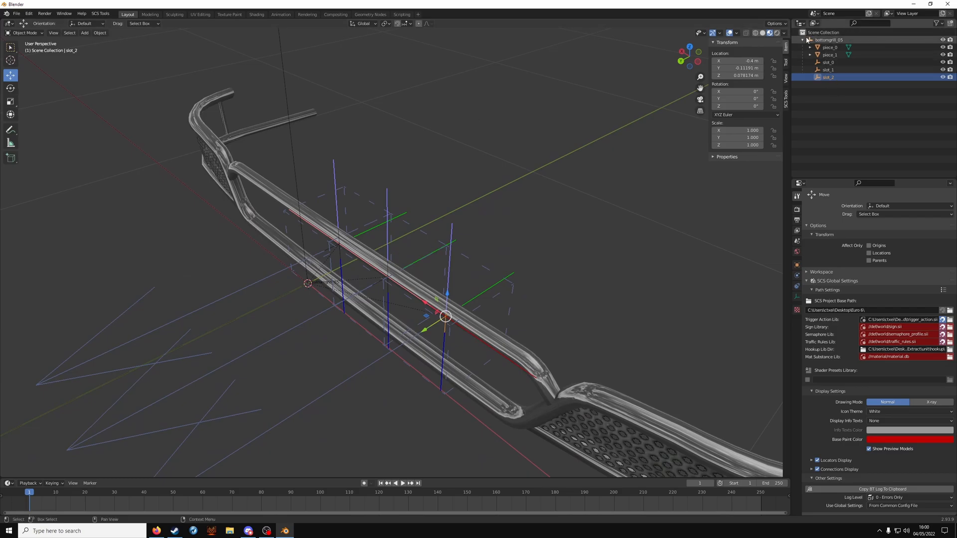
left_click(808, 40)
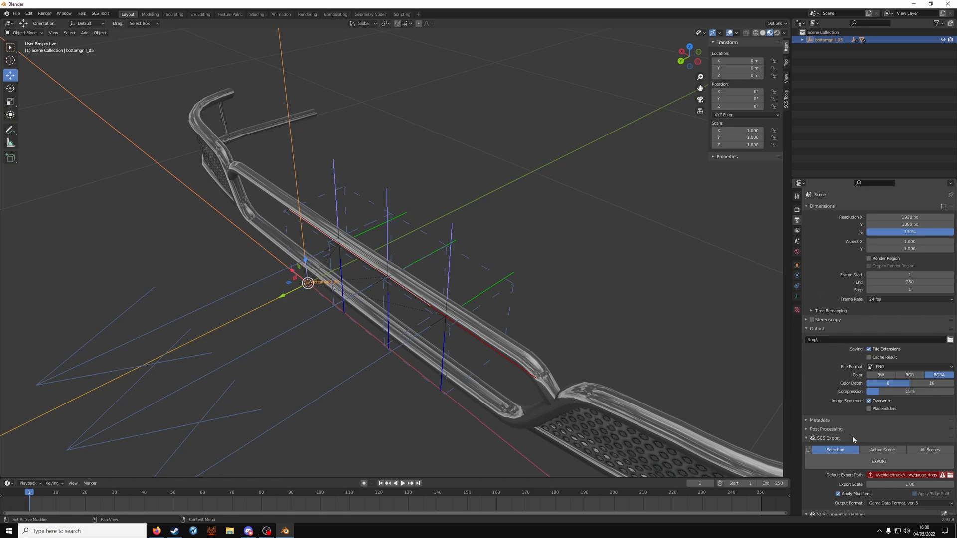
left_click(878, 462)
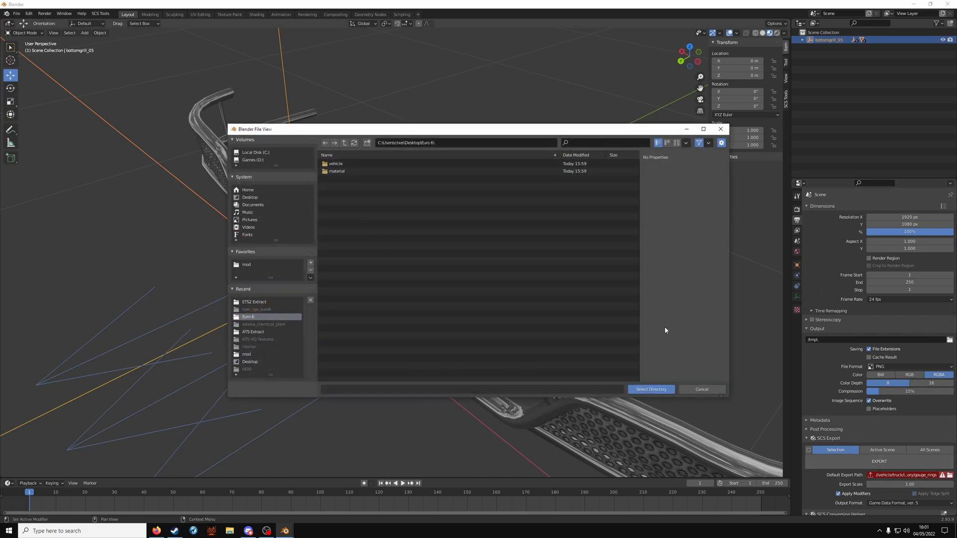
Set the export path to Euro 6's vehicle/truck/upgrade/bottomgrill/man_tgx_euro6 folder.
double_click(335, 163)
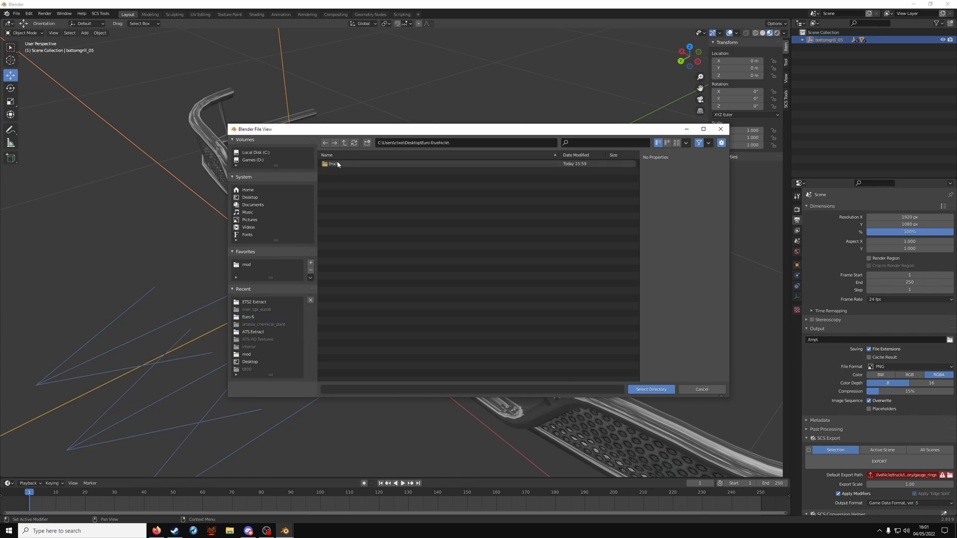
double_click(334, 163)
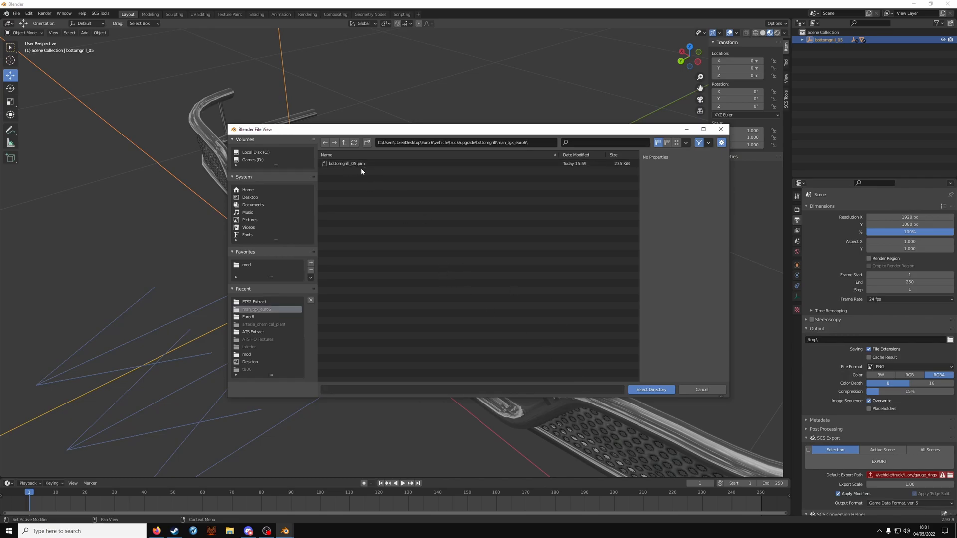
left_click(649, 390)
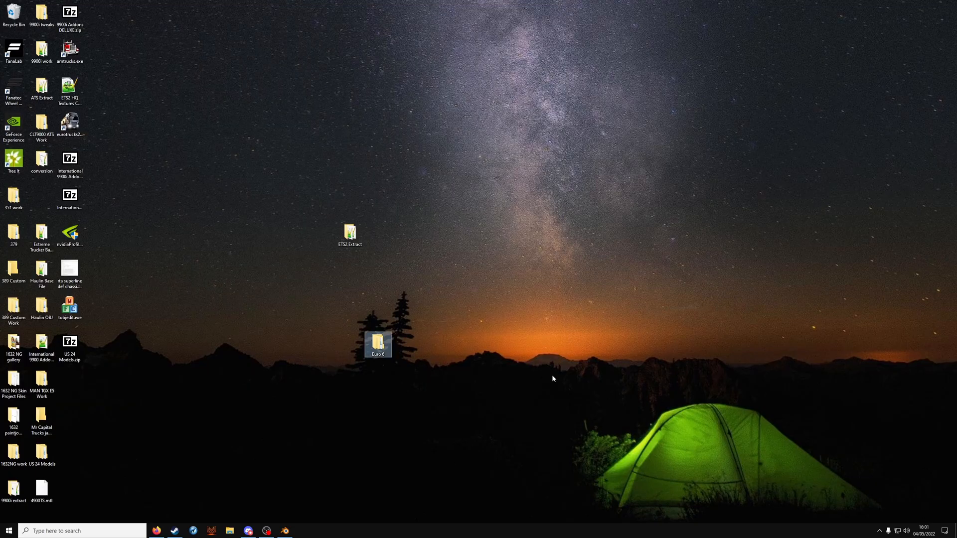
Create def/vehicle/man.tgx_euro6/accessory/b_grill folders in Euro 6, mirroring the extracted definitions.
double_click(377, 341)
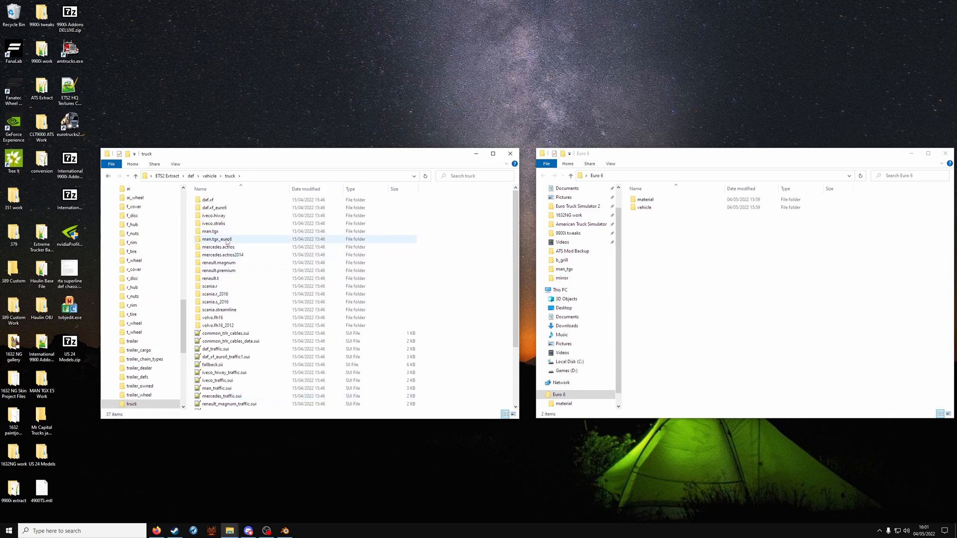
double_click(217, 239)
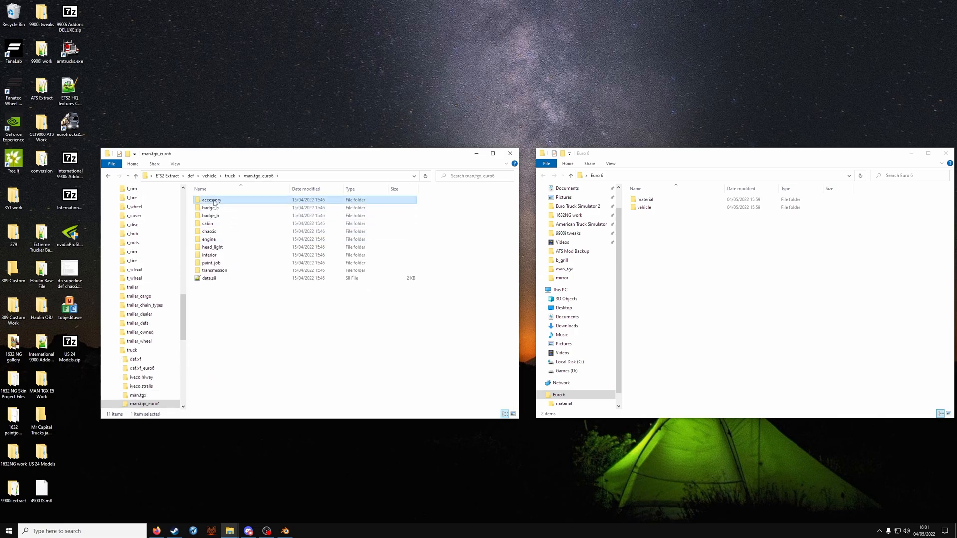
double_click(211, 200)
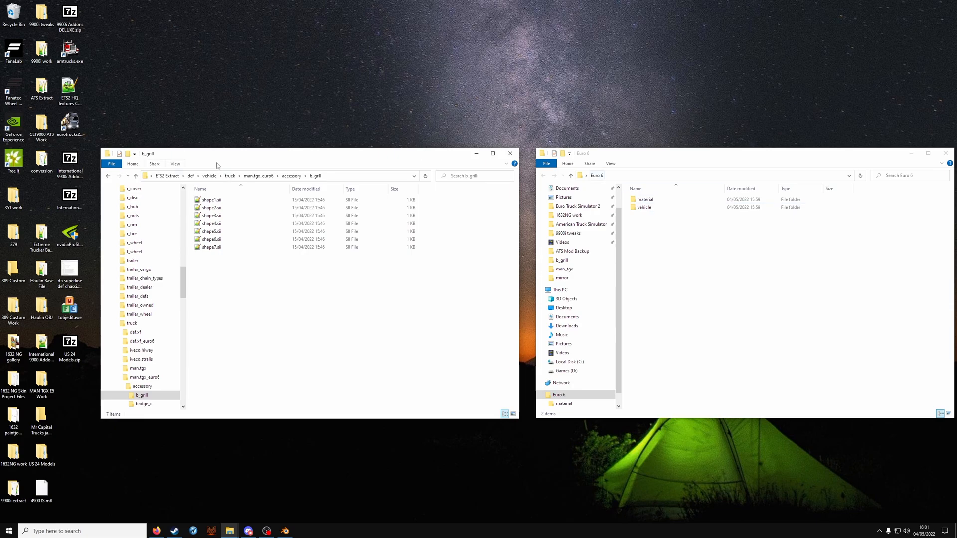
mouse_move(707, 235)
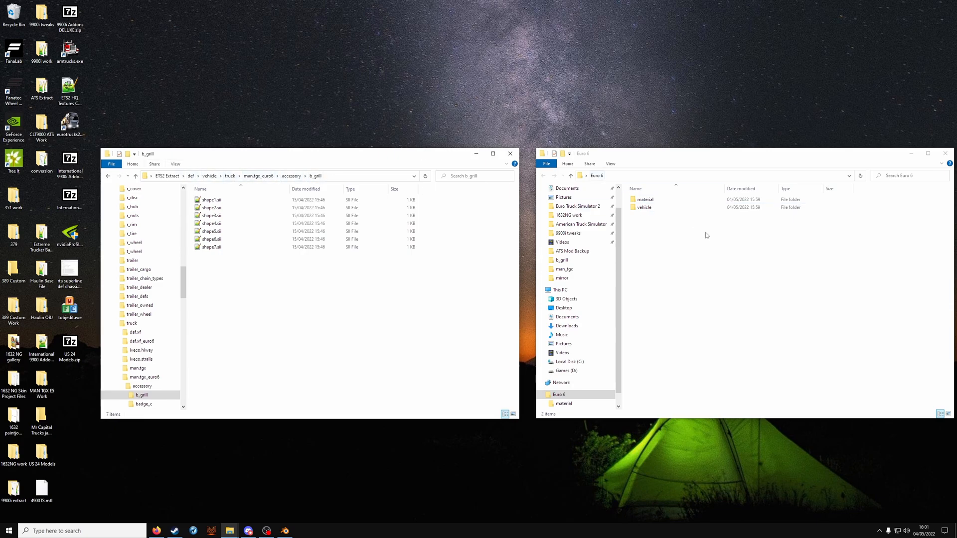
right_click(706, 235)
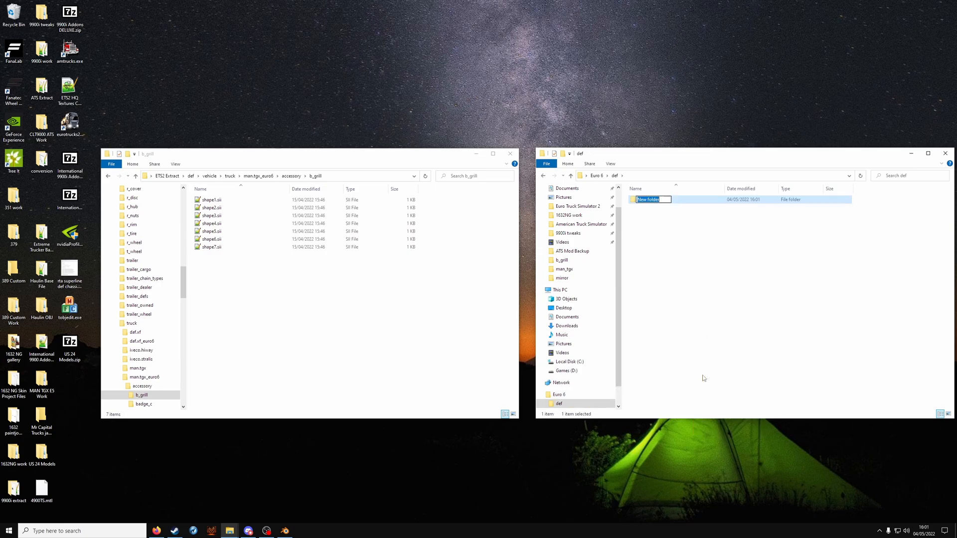
right_click(705, 379)
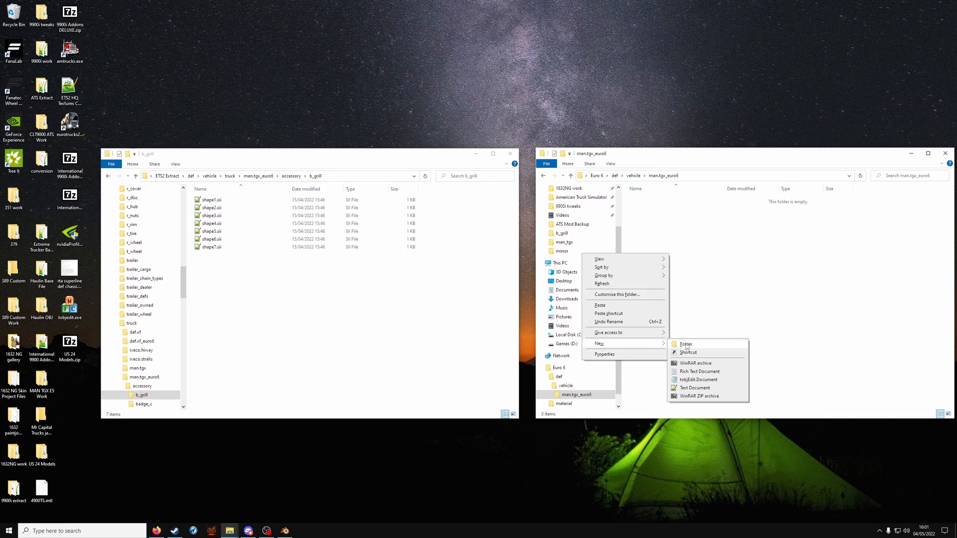
left_click(685, 344)
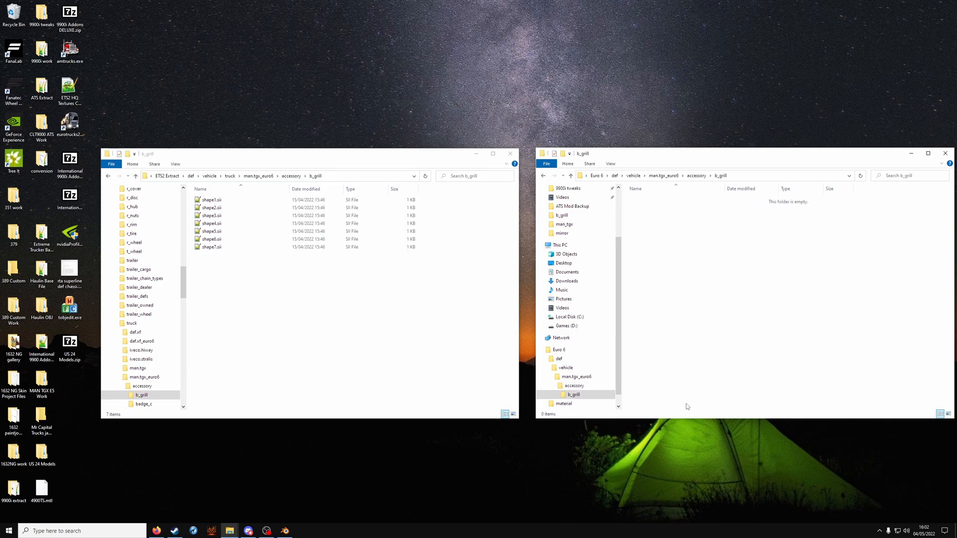
Review shape5.sii's bottomgrill_05 exterior_model line, then close Notepad++ and the Euro 6 window.
double_click(210, 223)
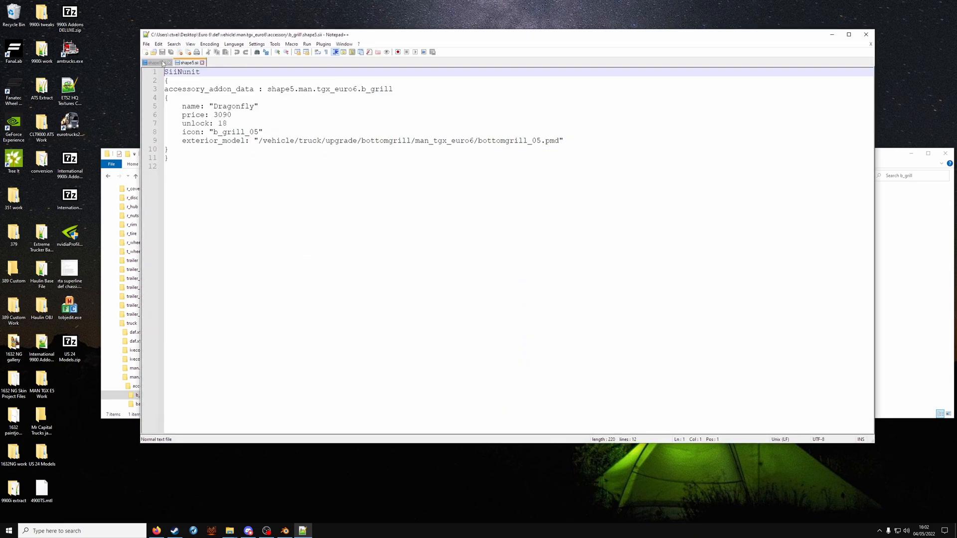
left_click(157, 63)
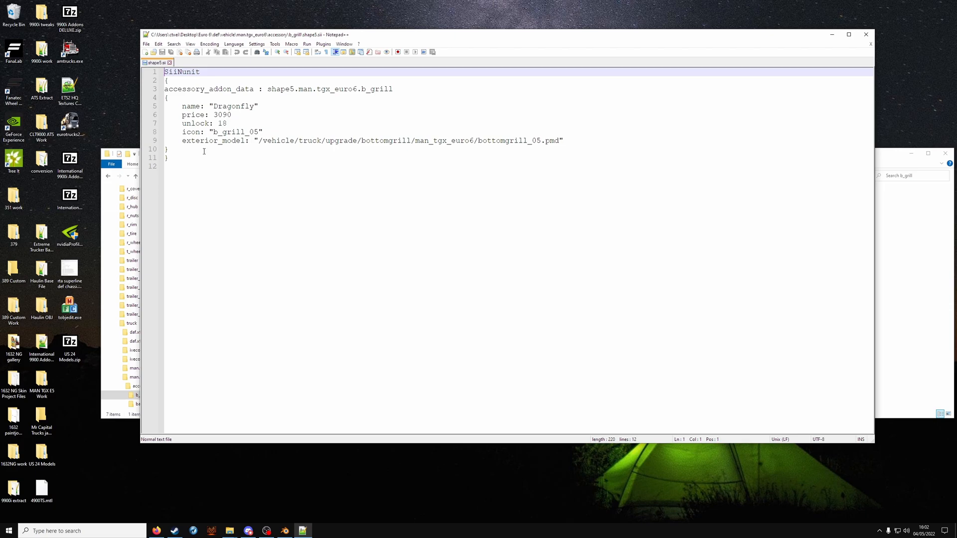
left_click(866, 34)
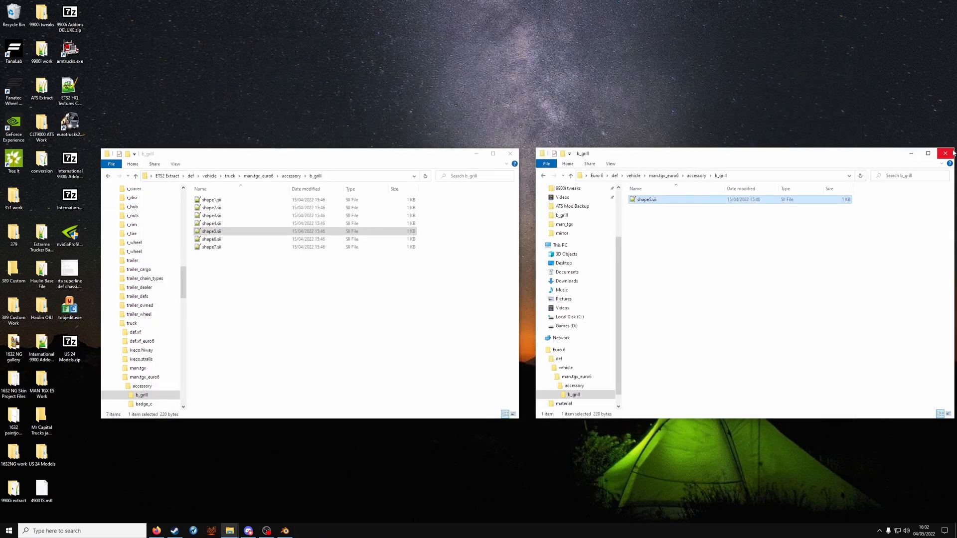
left_click(945, 153)
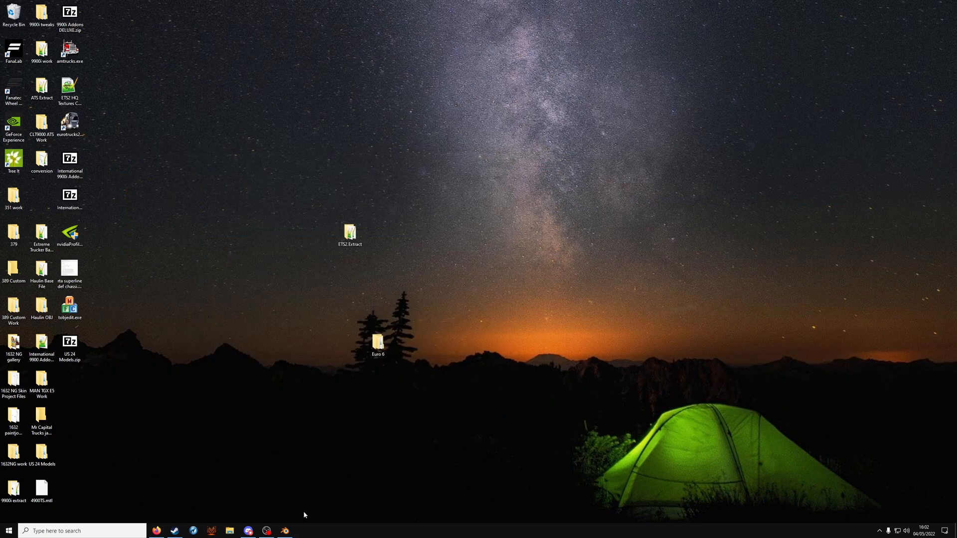
Restore the Blender window from the taskbar.
left_click(283, 531)
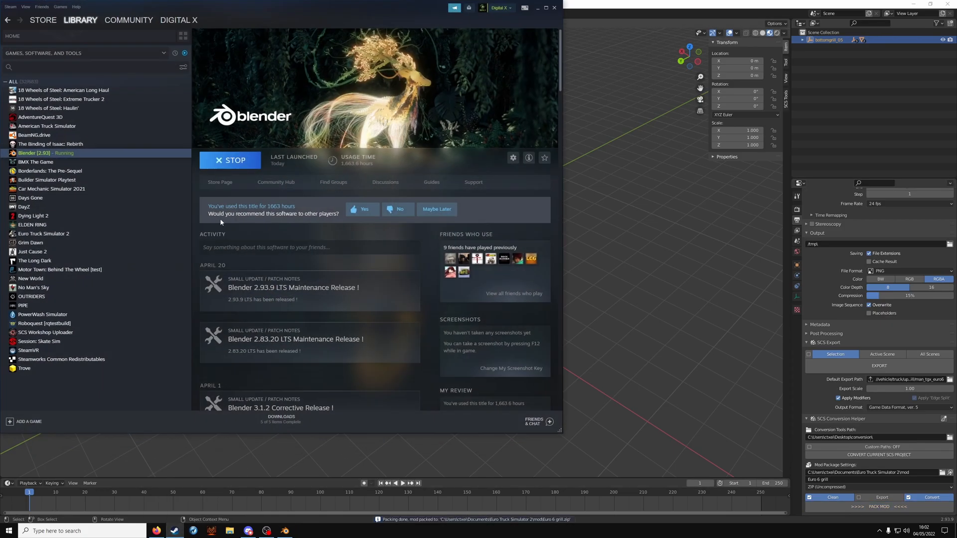
Select Euro Truck Simulator 2 in the Steam library and launch it.
left_click(44, 234)
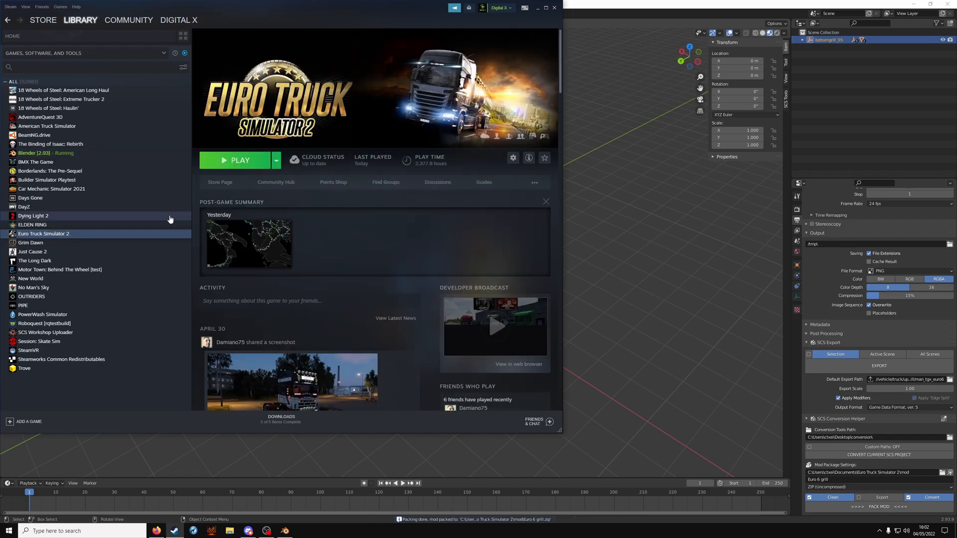
left_click(239, 160)
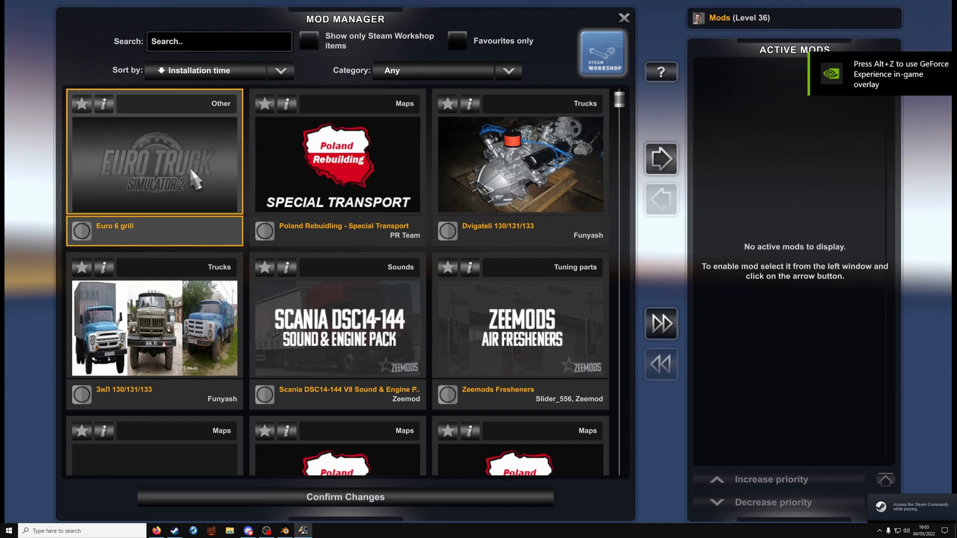
Enable the Euro 6 grill mod and load the latest autosave.
left_click(623, 17)
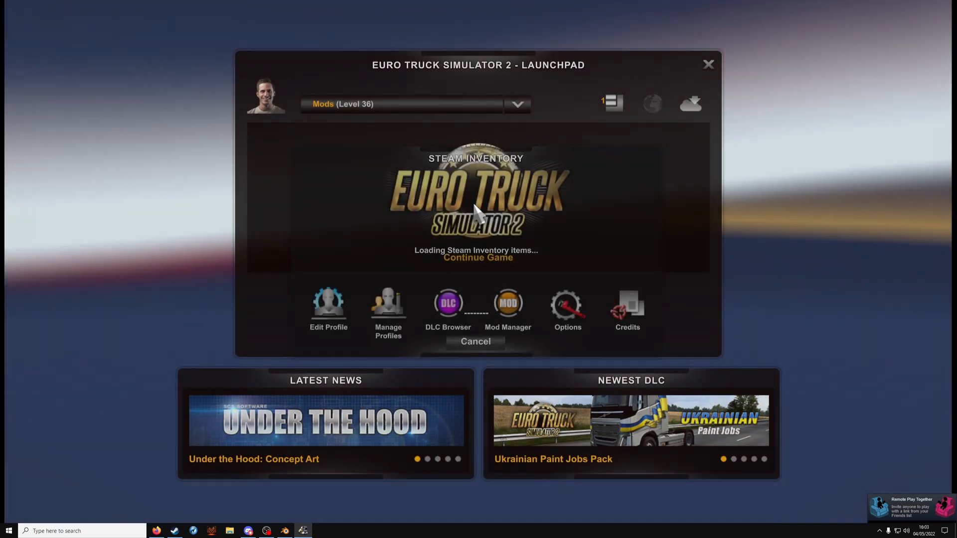
left_click(477, 257)
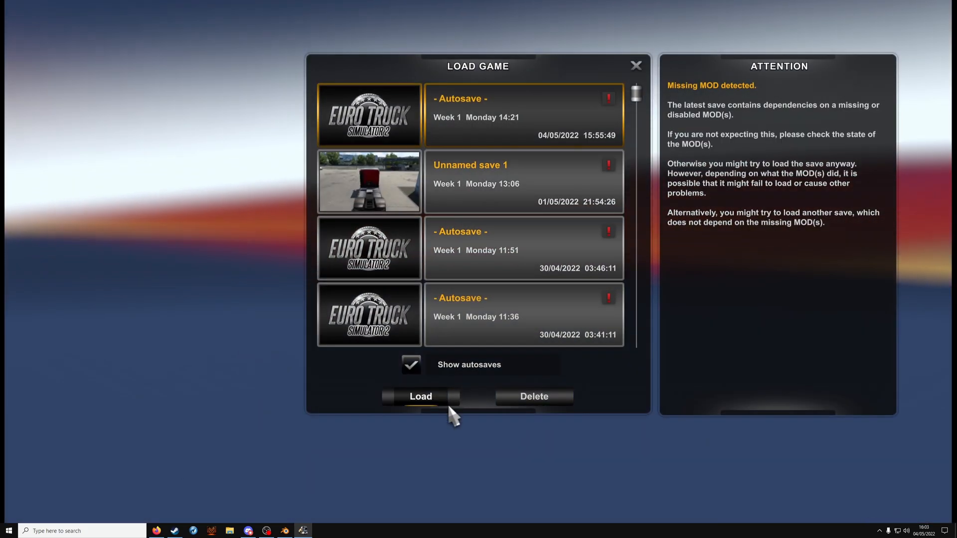
left_click(420, 396)
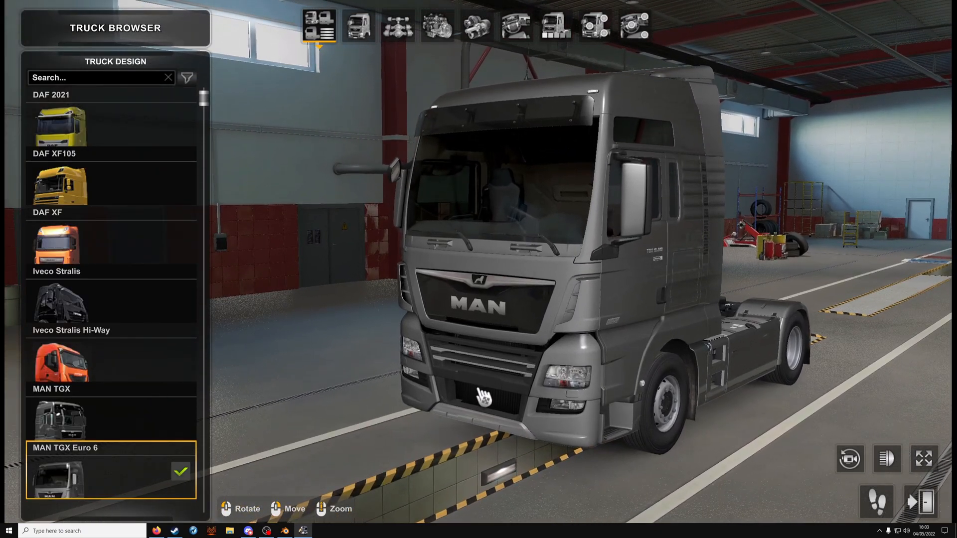
Fit the Dragonfly lower grille guard from the Accessories pins on the MAN TGX Euro 6.
left_click(594, 26)
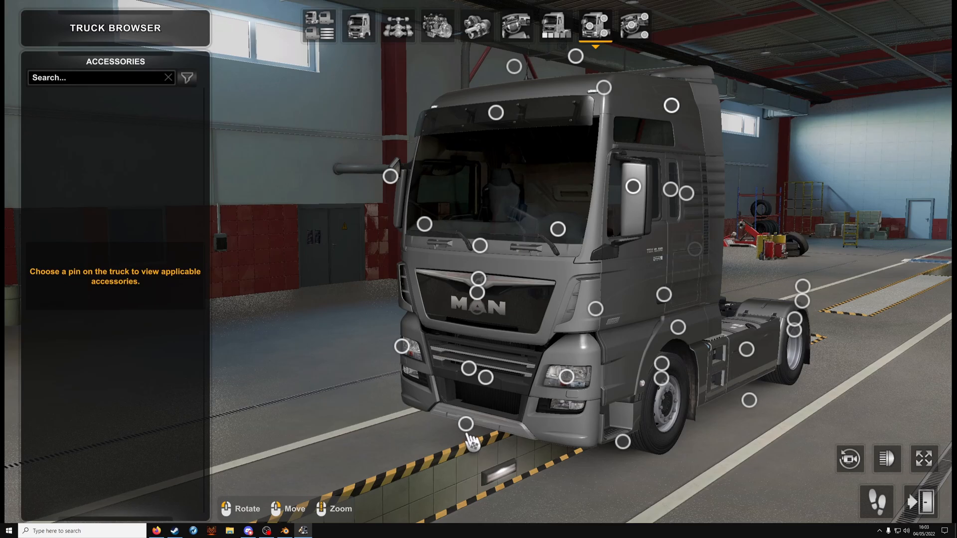
left_click(465, 423)
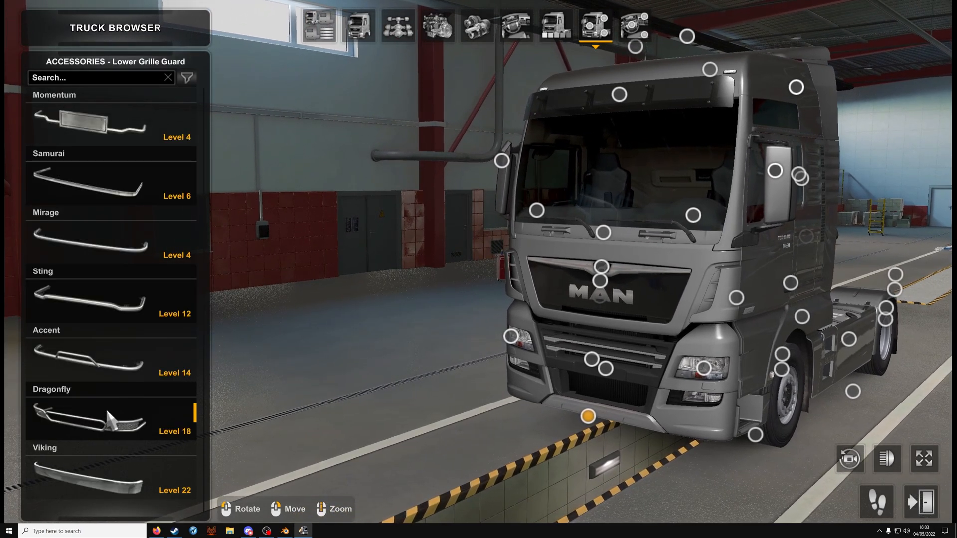
left_click(110, 419)
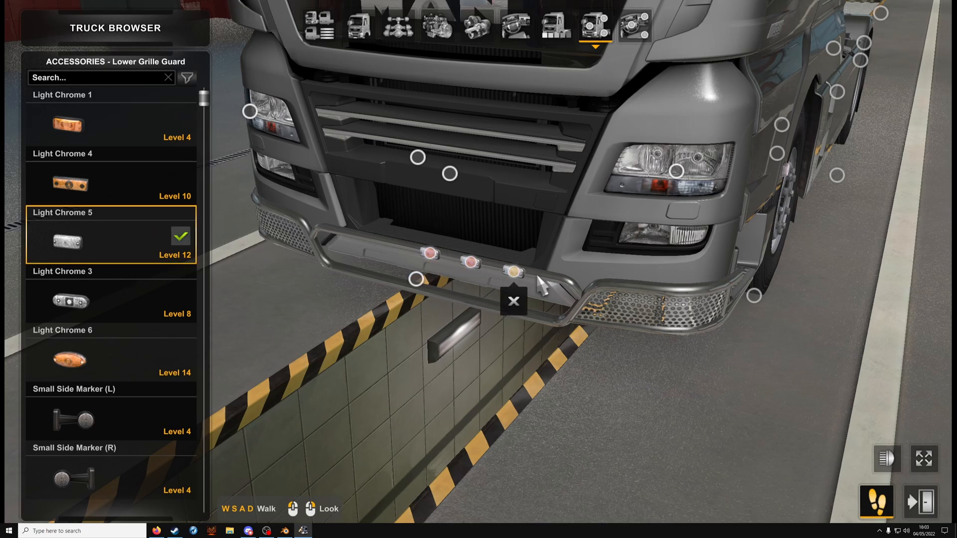
Close the accessory browser to view the grille guard's three chrome lamps.
left_click(514, 301)
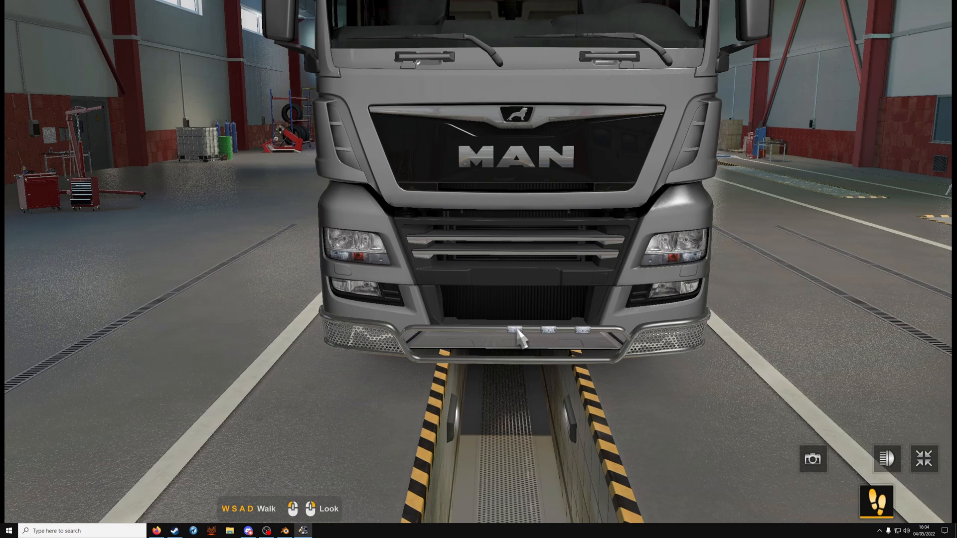
mouse_move(552, 339)
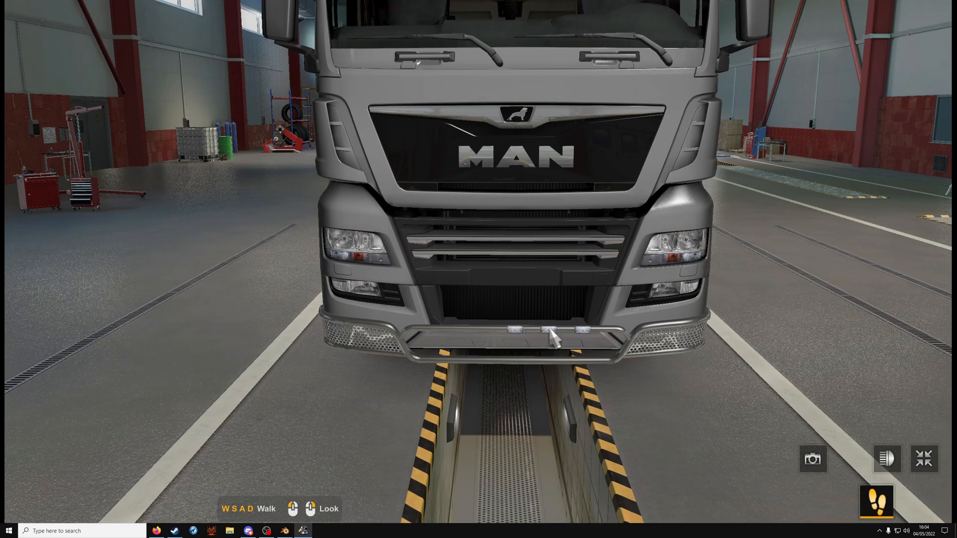
mouse_move(589, 334)
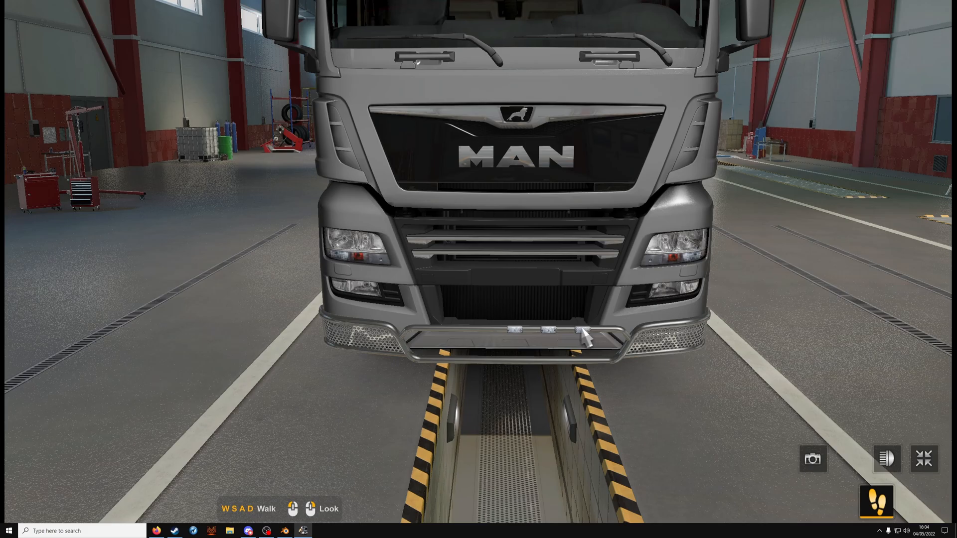
mouse_move(488, 341)
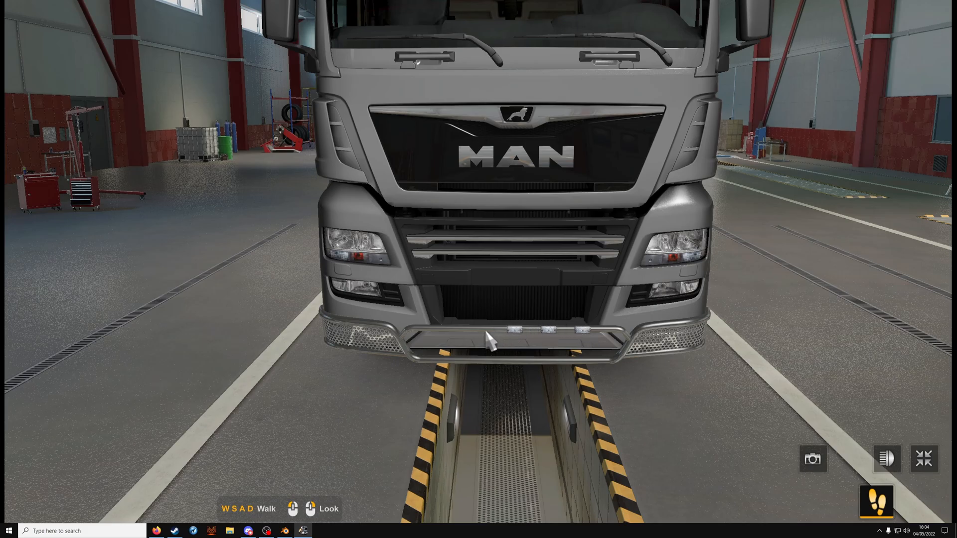
mouse_move(447, 299)
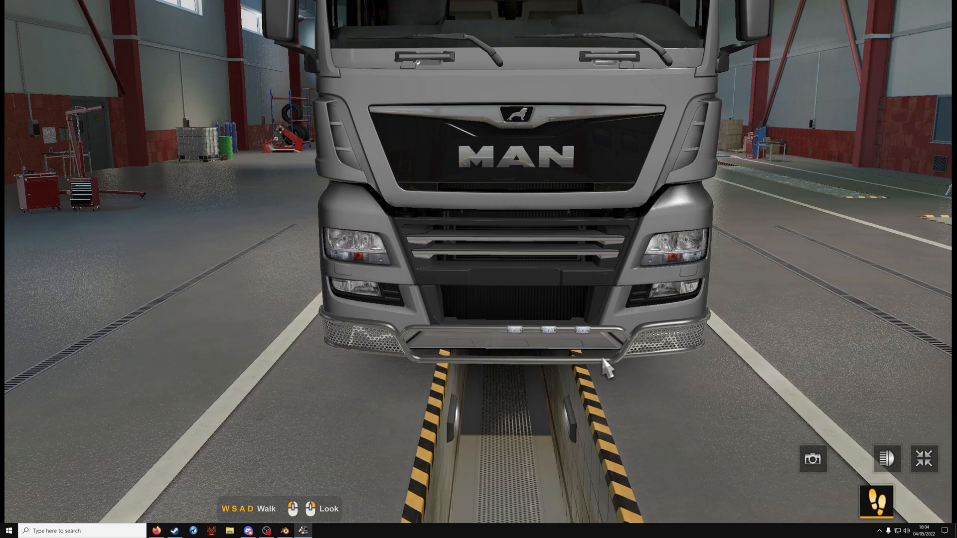
mouse_move(671, 376)
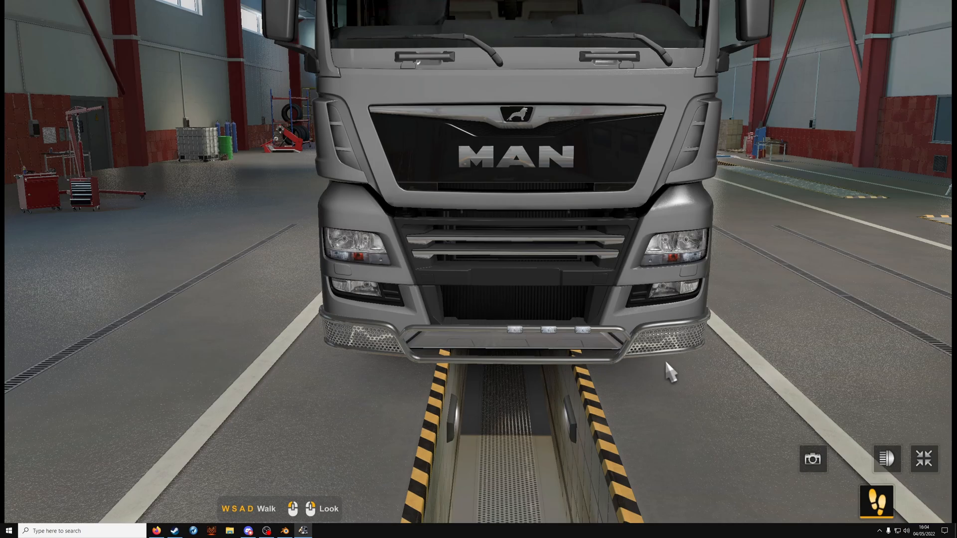